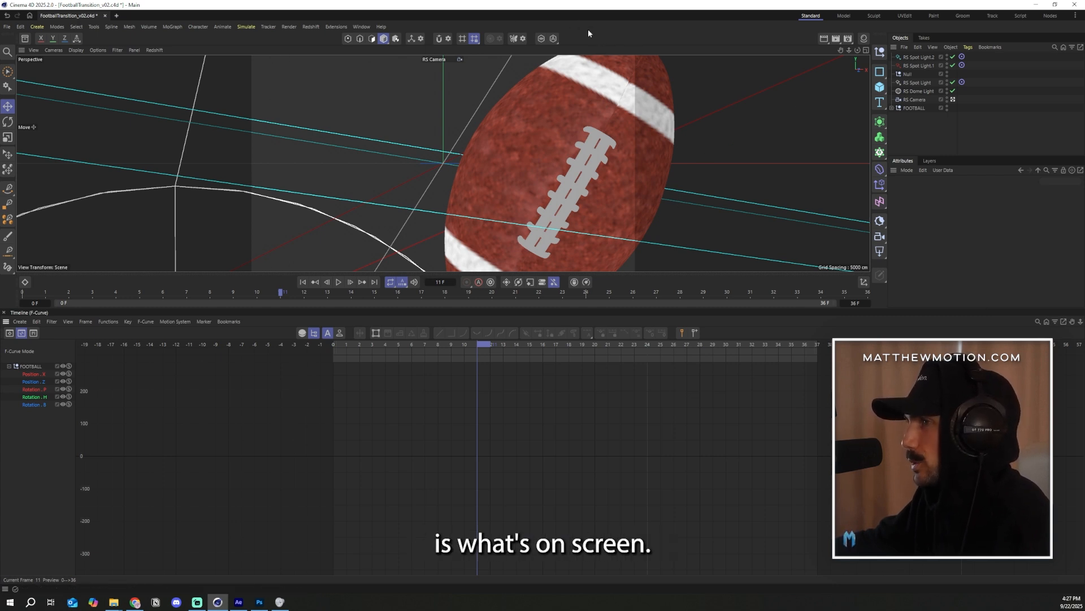
# Inspect the football's Position X curve and the render output range of frames 9–22
pyautogui.click(33, 374)
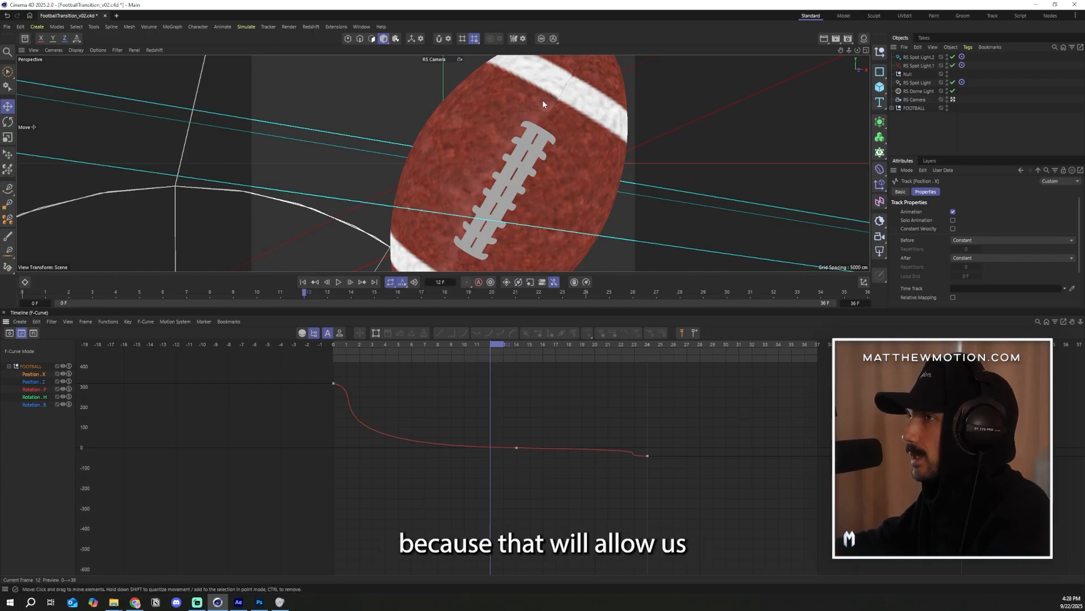
pyautogui.click(33, 389)
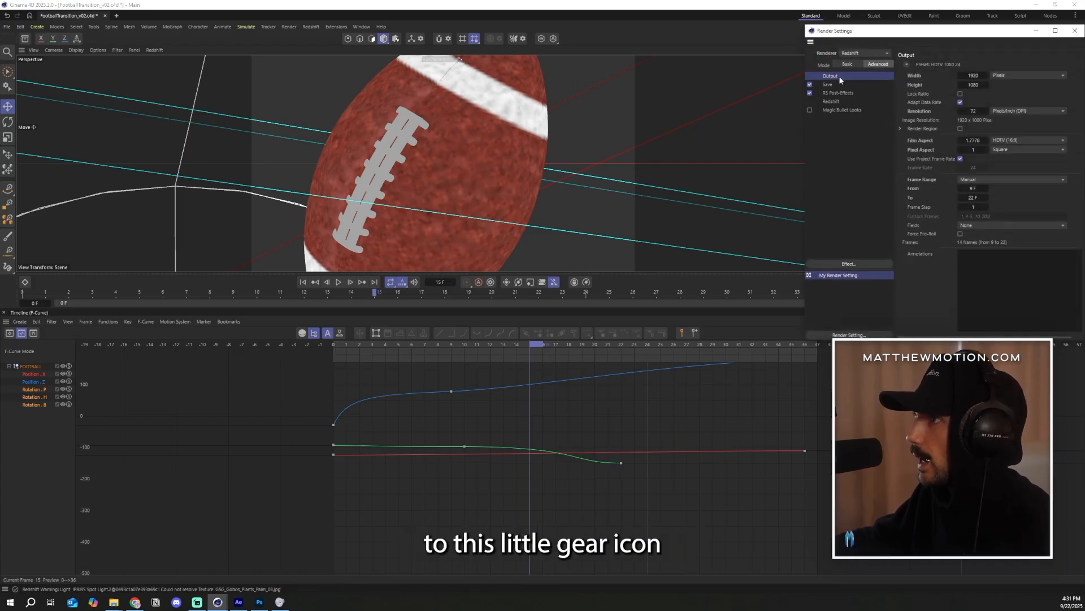
# Save render frames as PNG with an alpha channel into the v1.1 folder
pyautogui.click(827, 84)
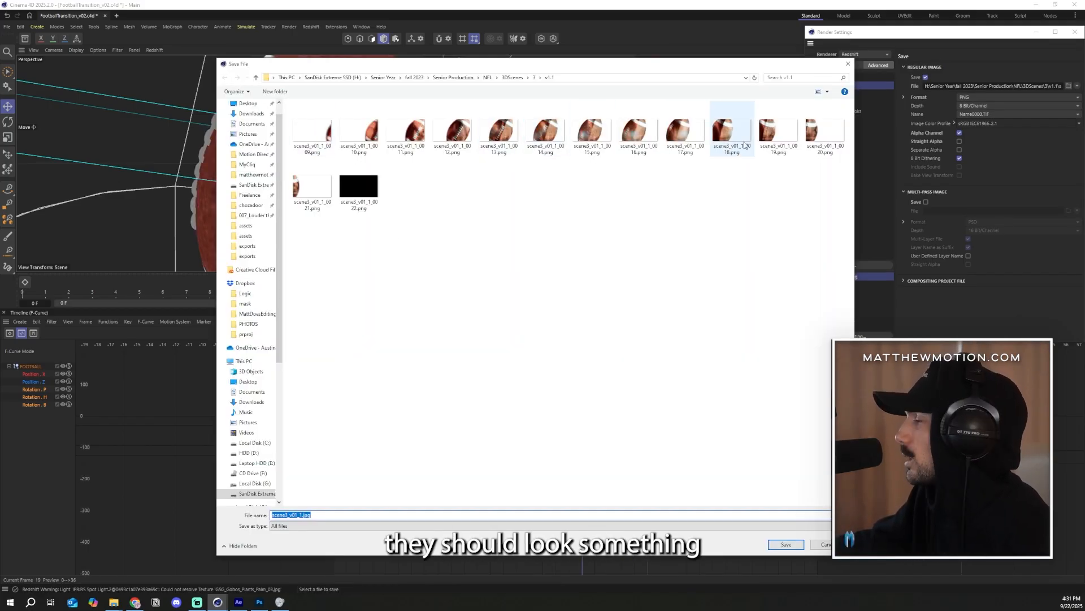
pyautogui.click(312, 185)
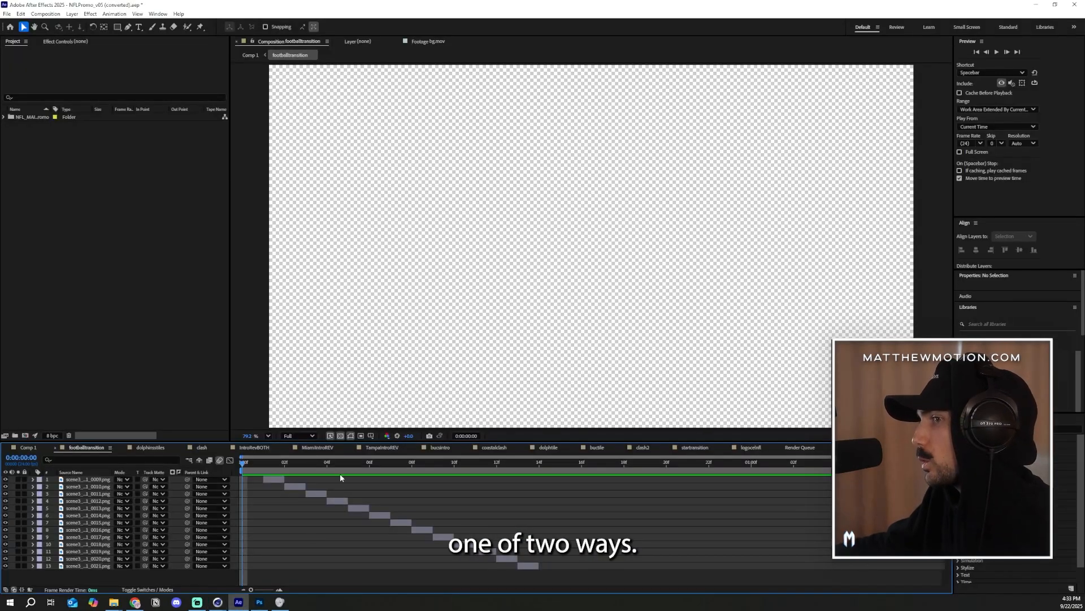
# Preview footballtransition at frame 7 and begin importing the PNG sequence
pyautogui.click(391, 462)
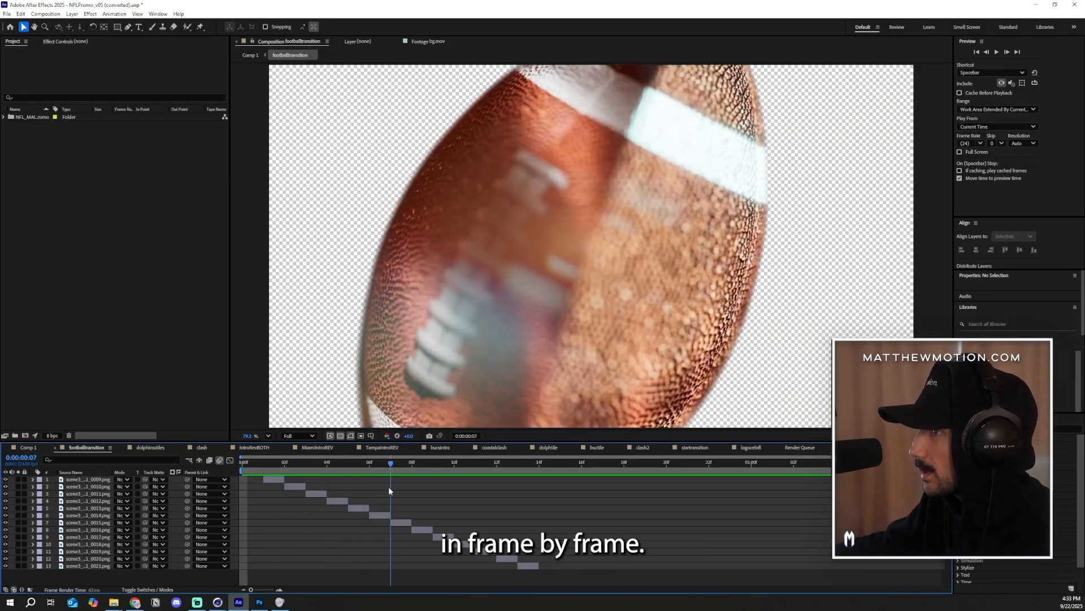
pyautogui.click(114, 14)
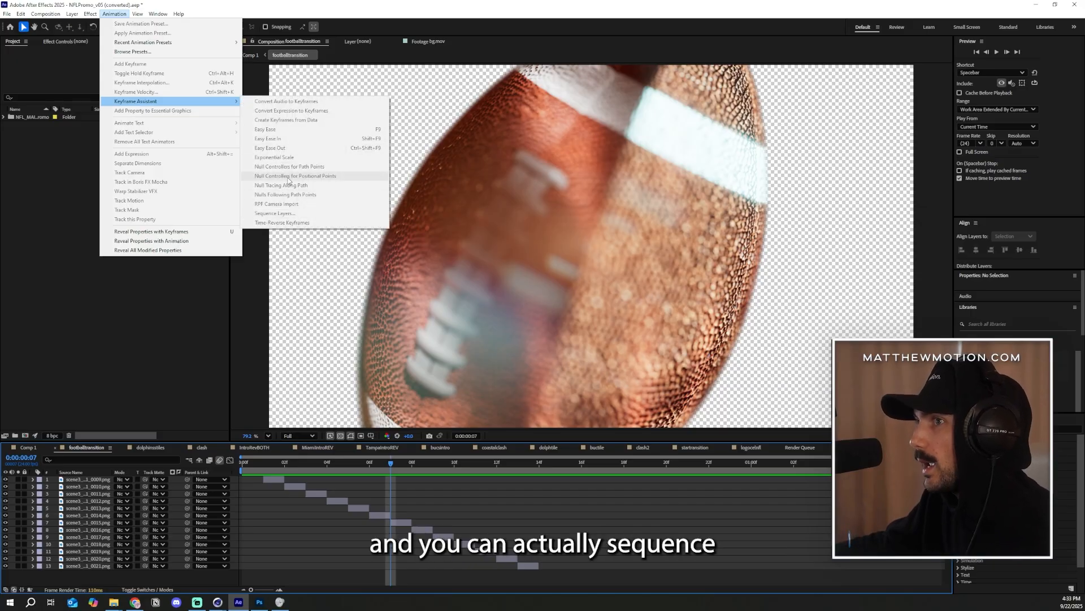
pyautogui.moveTo(281, 216)
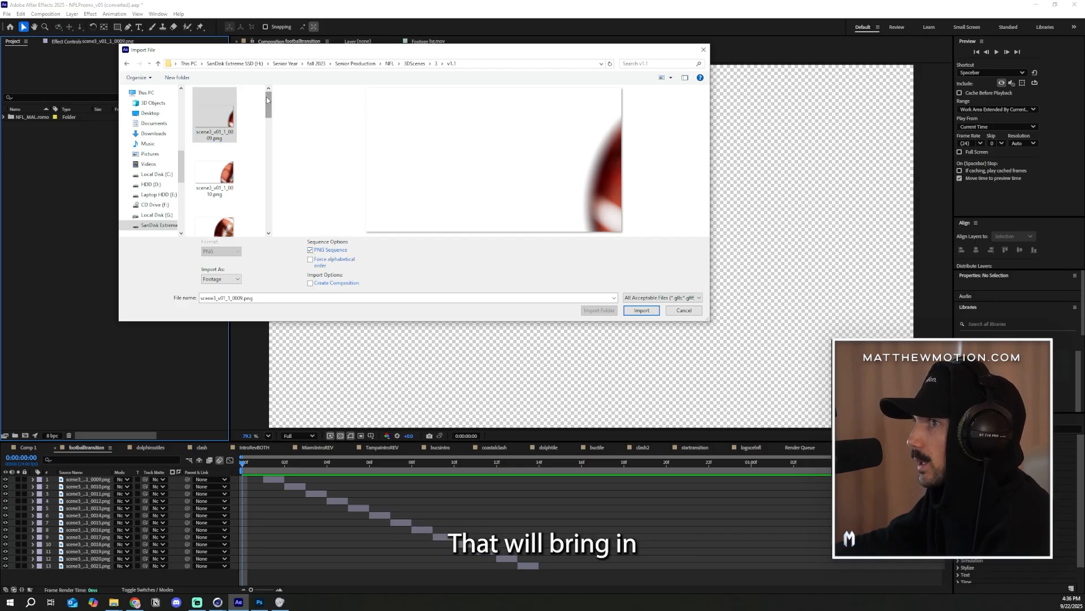
# Import the football PNG sequence and interpret its frame rate as 24 fps
pyautogui.click(641, 309)
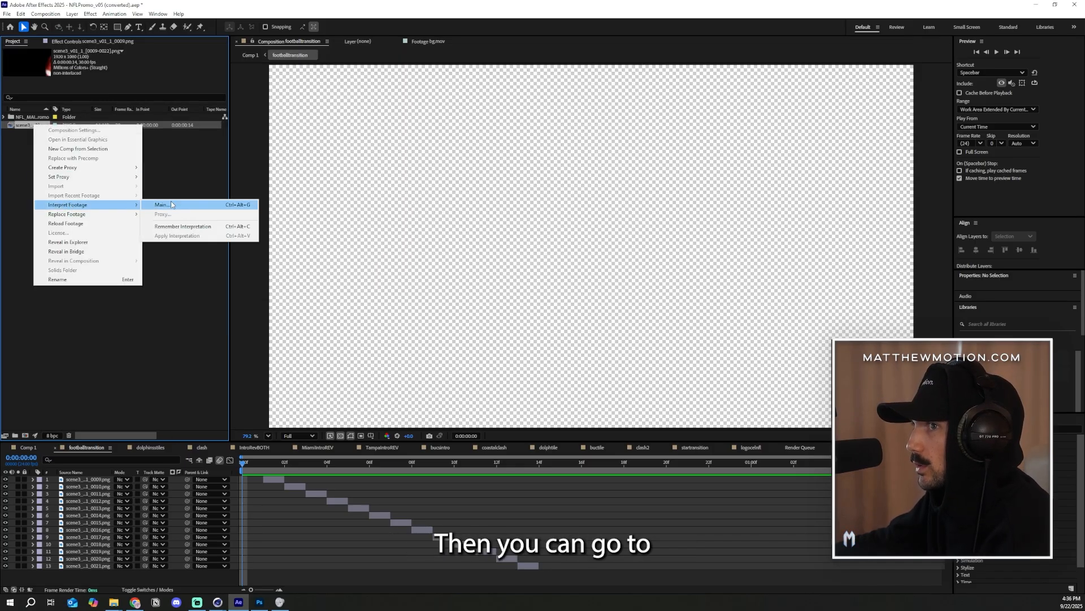
pyautogui.click(160, 204)
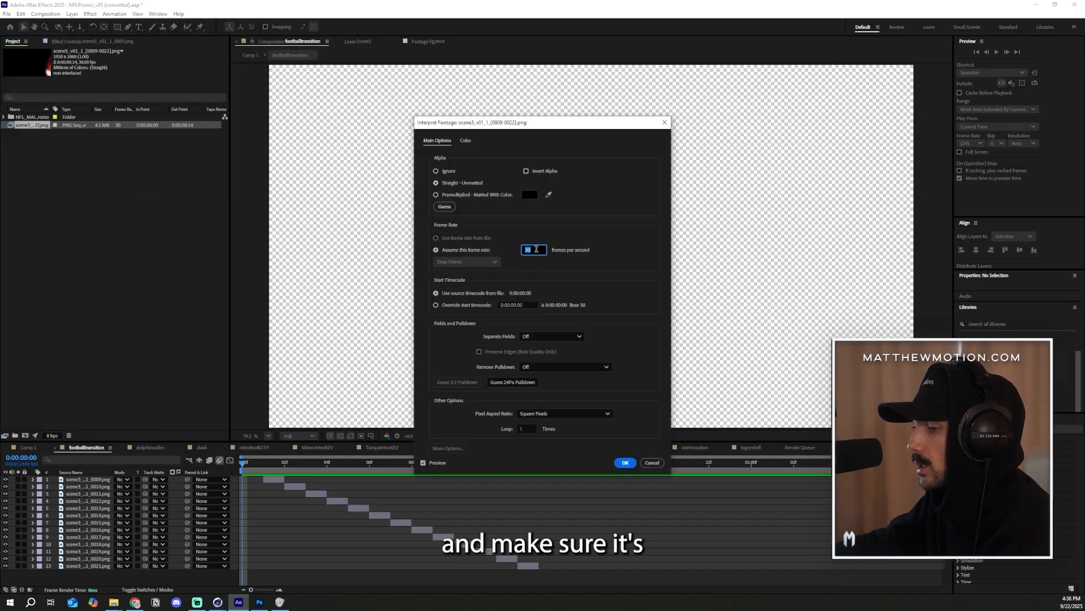
pyautogui.write('24')
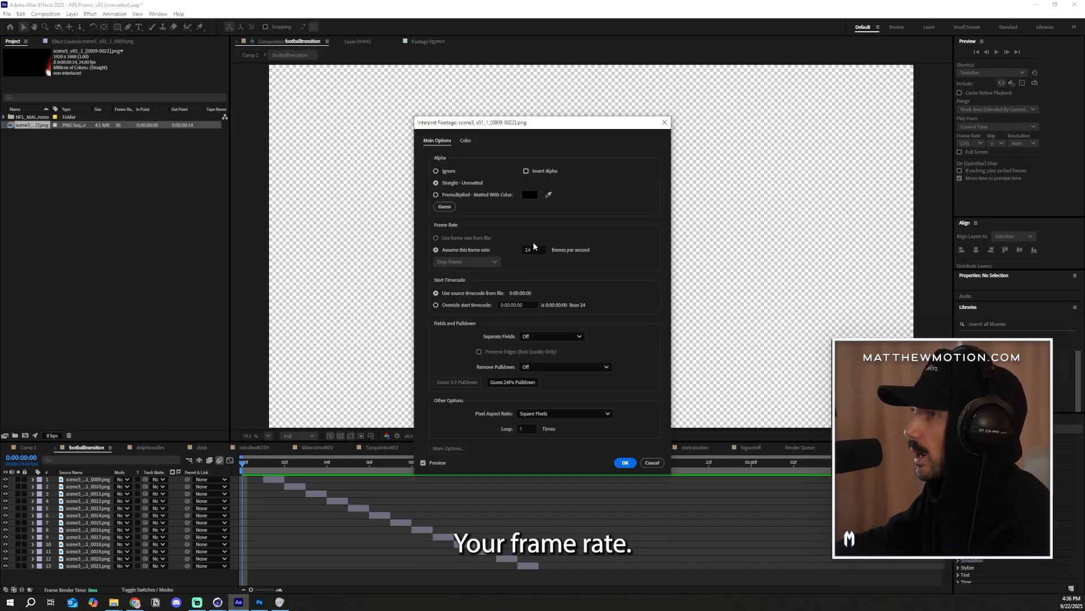
pyautogui.click(623, 463)
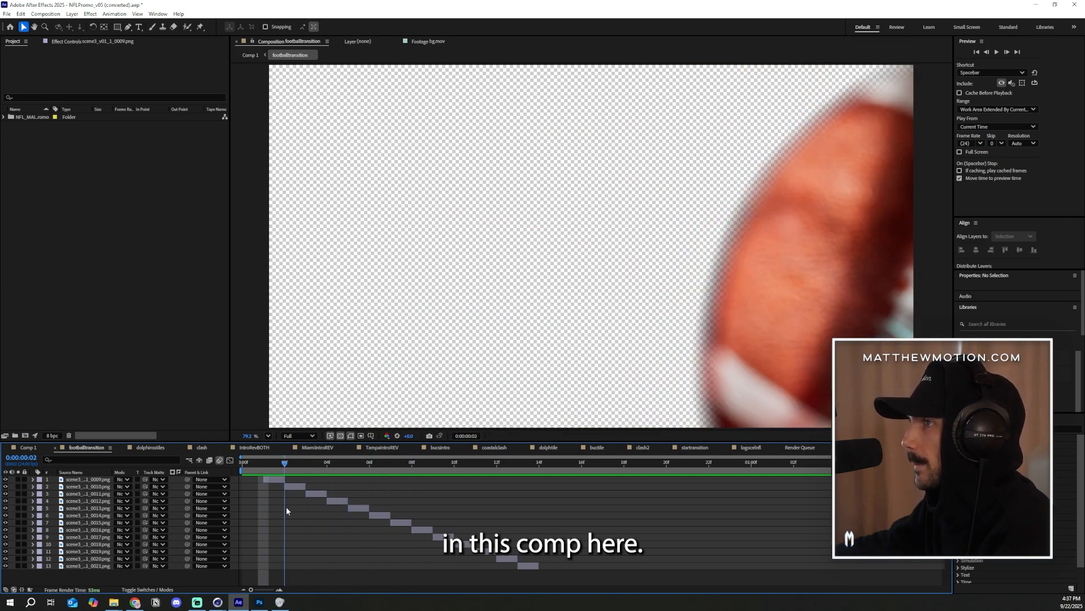
# Step the footballtransition preview through frames 2, 10 and 11, then show Comp 1
pyautogui.click(432, 462)
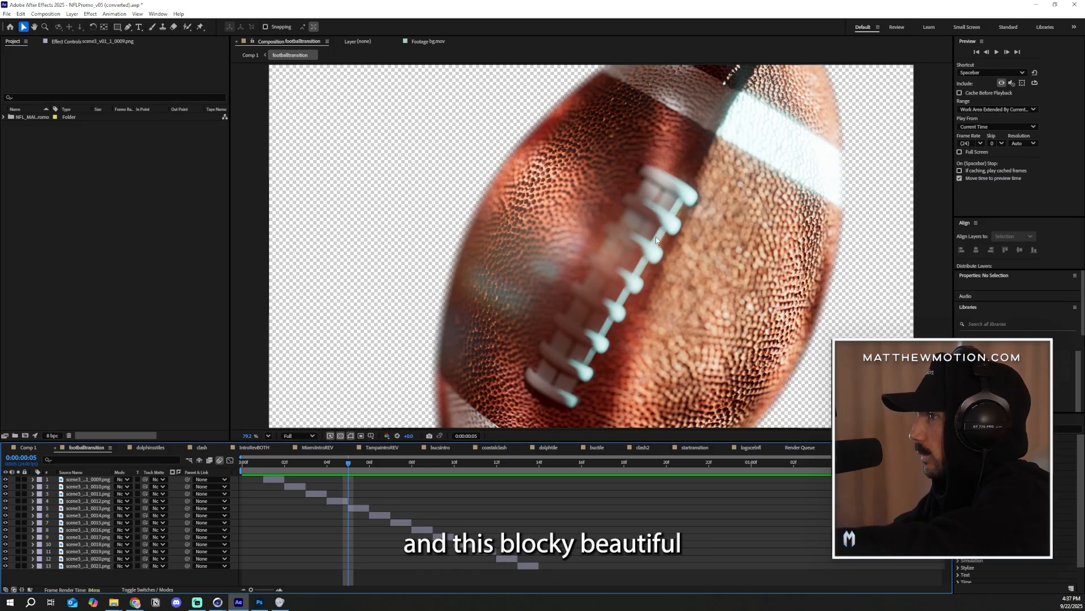
pyautogui.moveTo(709, 203)
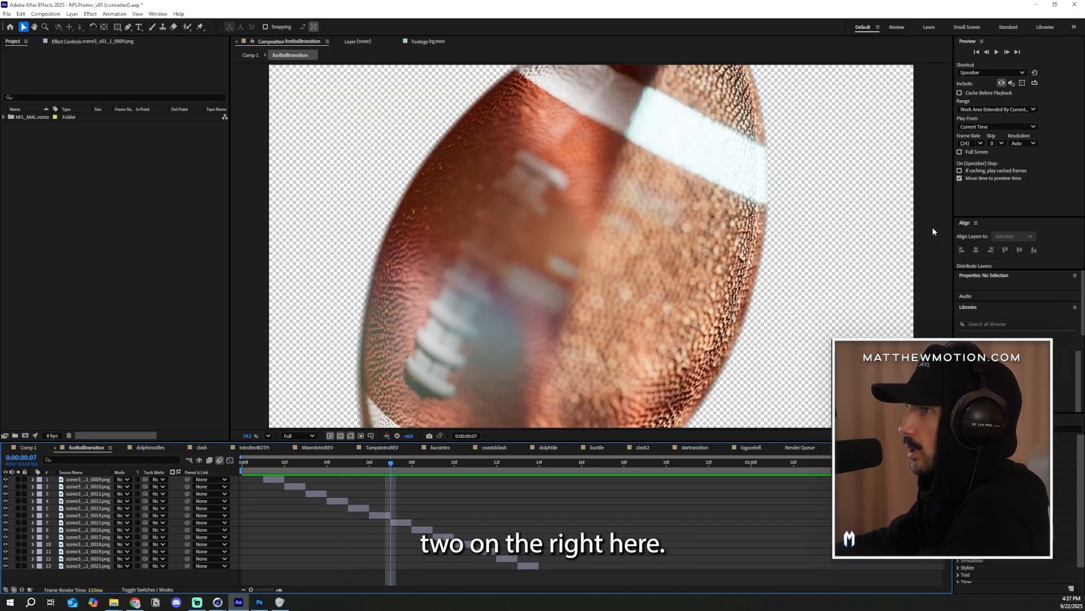
pyautogui.click(454, 462)
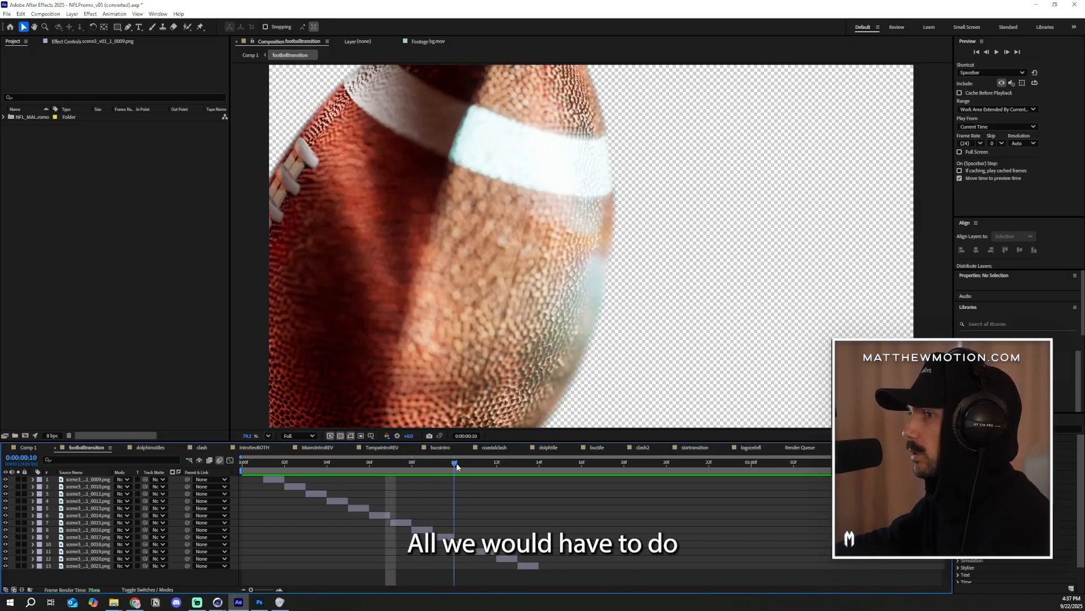
pyautogui.click(475, 462)
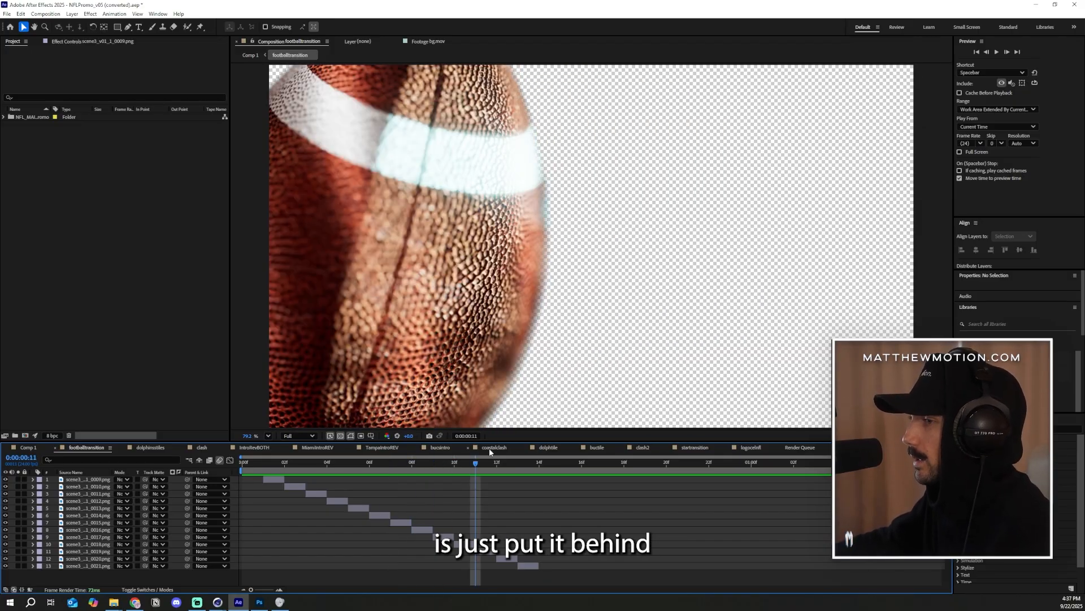
pyautogui.click(518, 462)
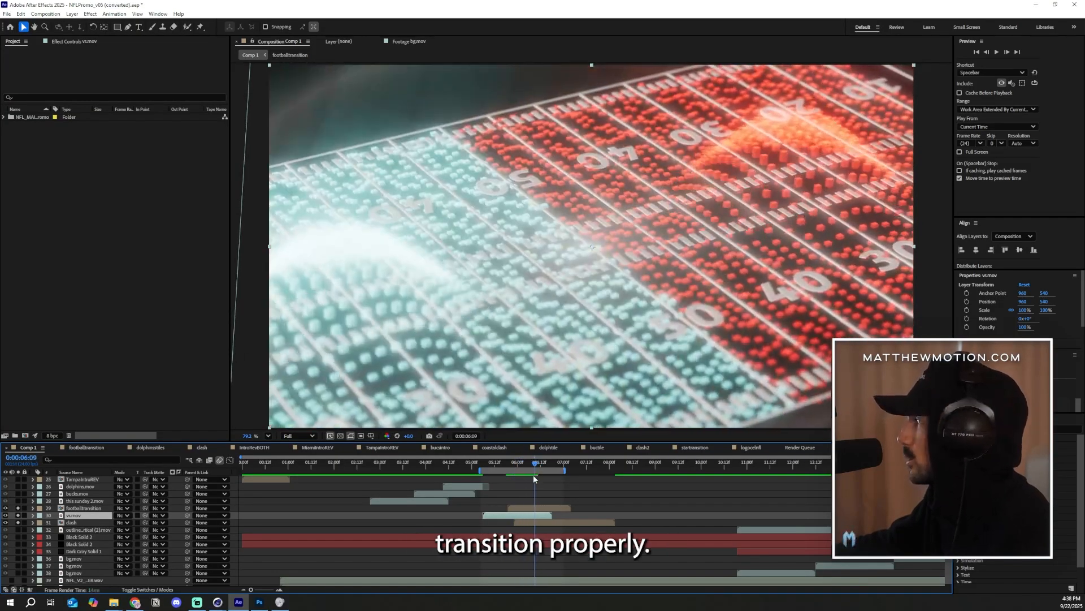
# Move the preview to the wipe start, then switch to NFLPromoCel_v03.psd in Photoshop
pyautogui.click(518, 462)
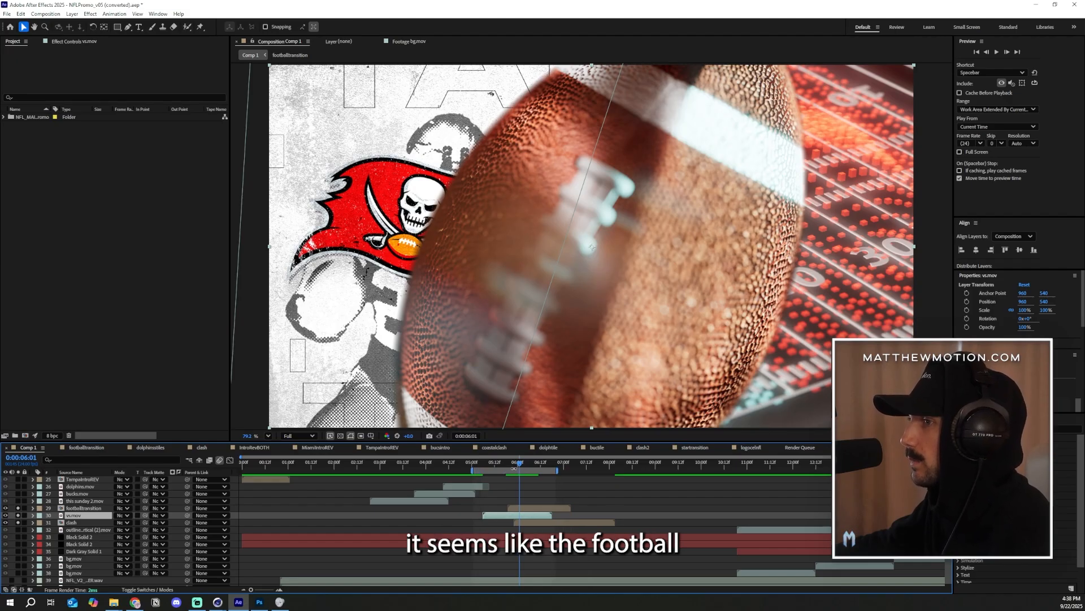
pyautogui.click(526, 462)
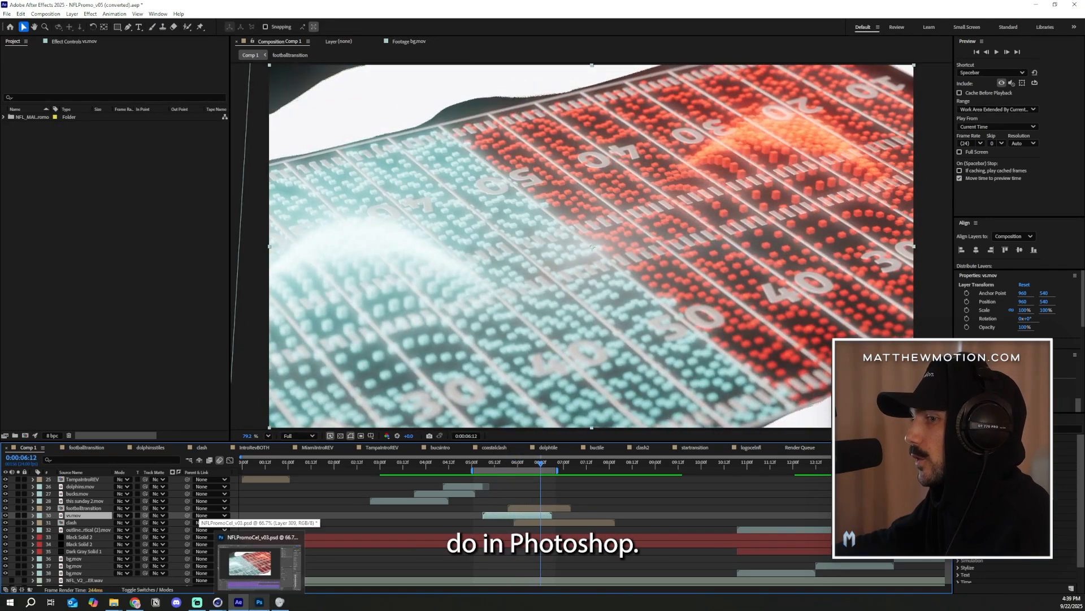
pyautogui.click(259, 601)
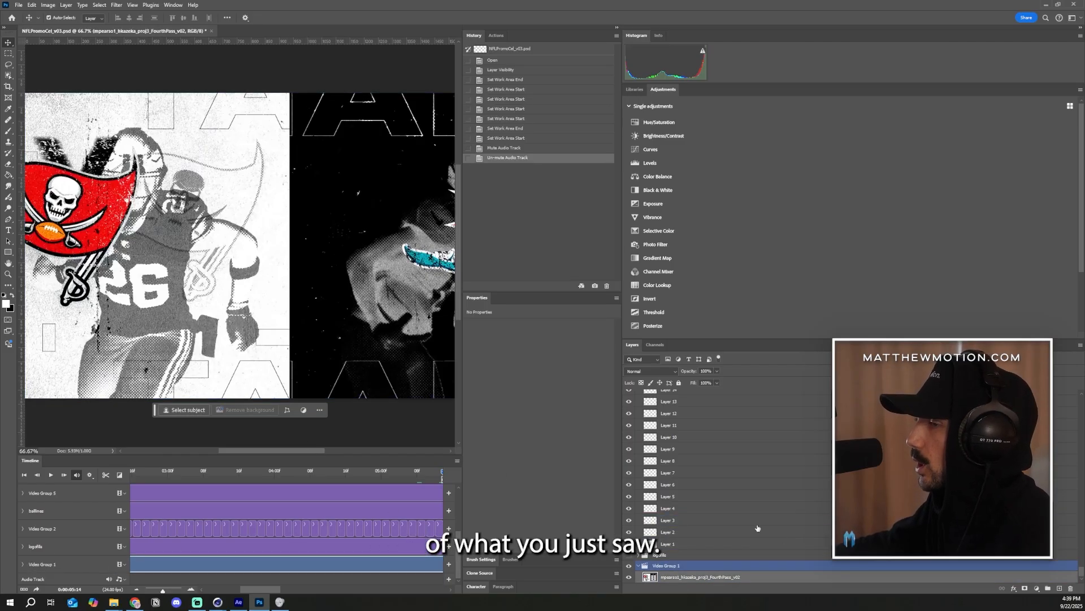
# Scrub the Photoshop timeline into the football wipe frames with side panels collapsed
pyautogui.click(321, 478)
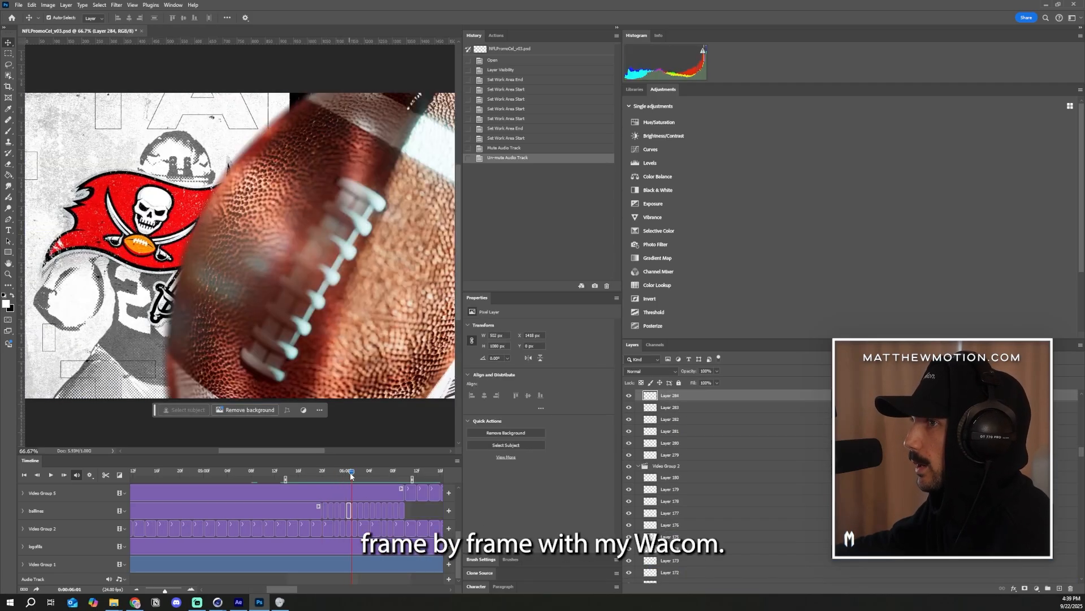
pyautogui.click(63, 474)
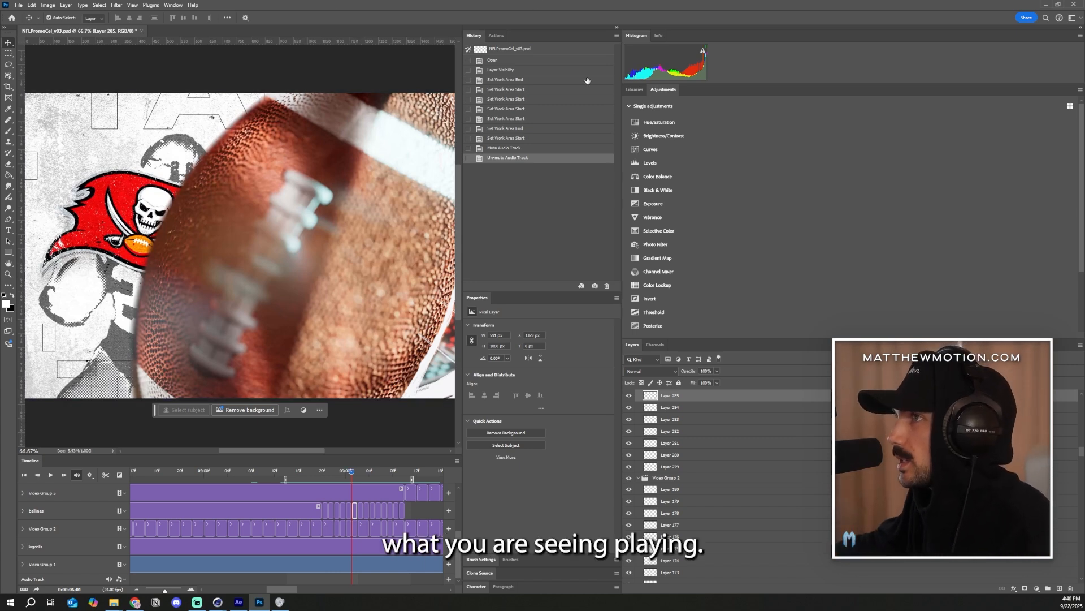
pyautogui.click(50, 475)
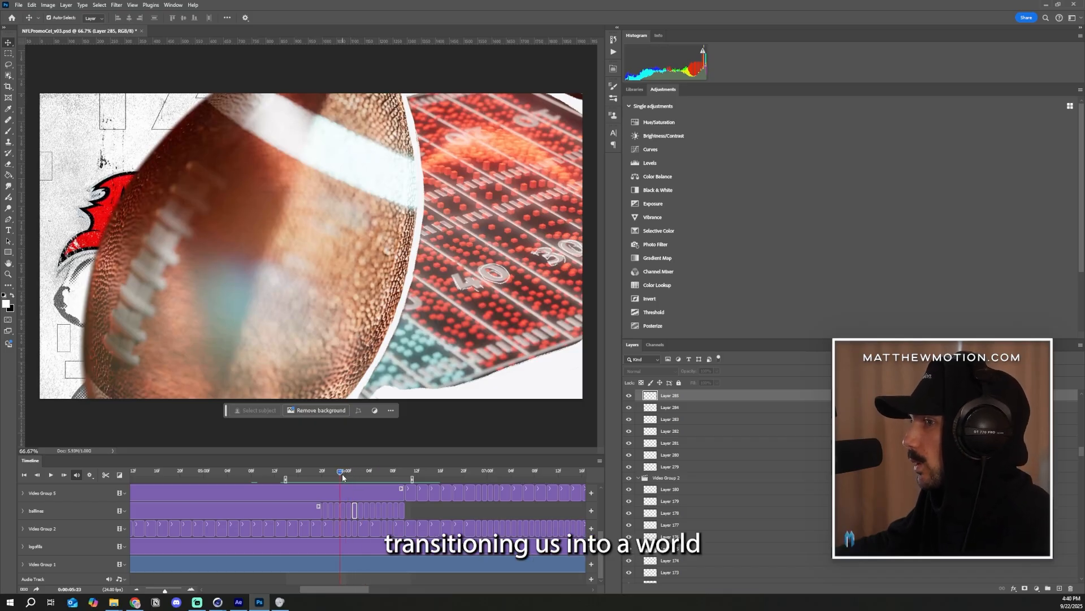
pyautogui.click(334, 474)
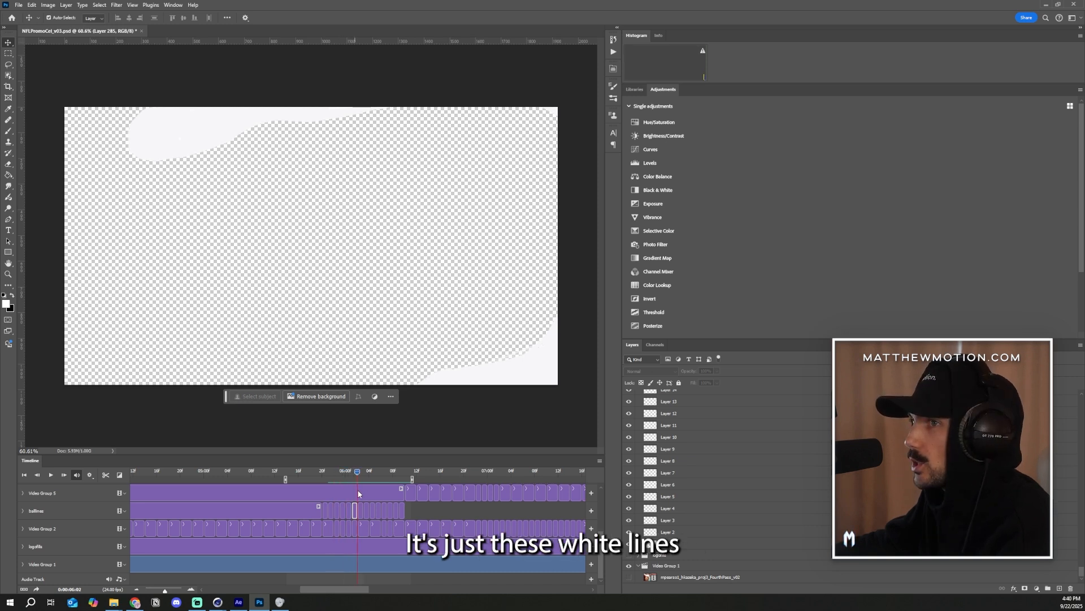
# Step through and play back the hand-drawn white line frames
pyautogui.click(50, 474)
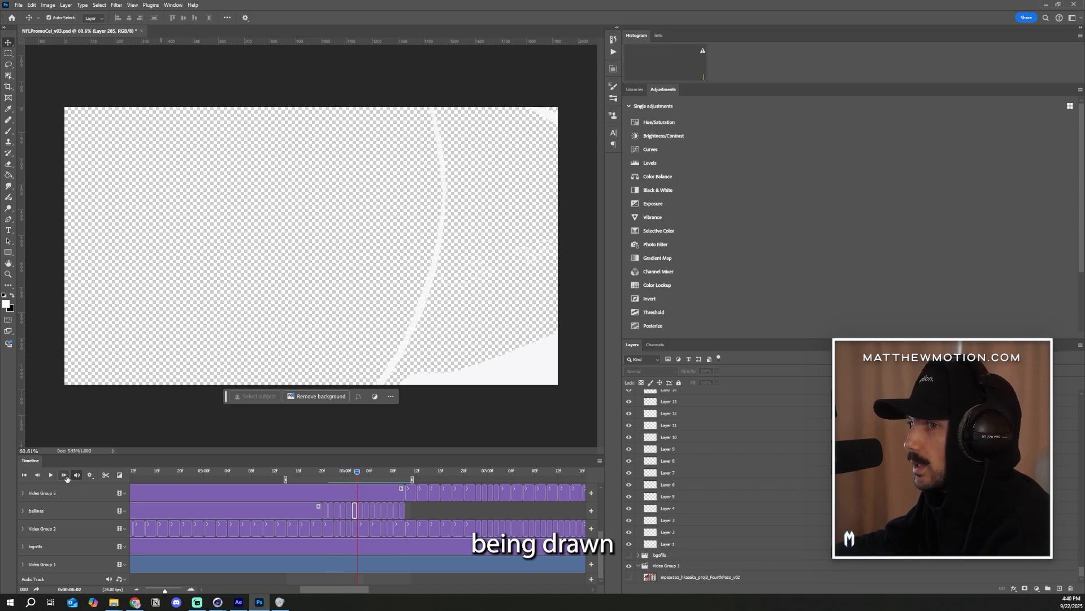
pyautogui.click(63, 474)
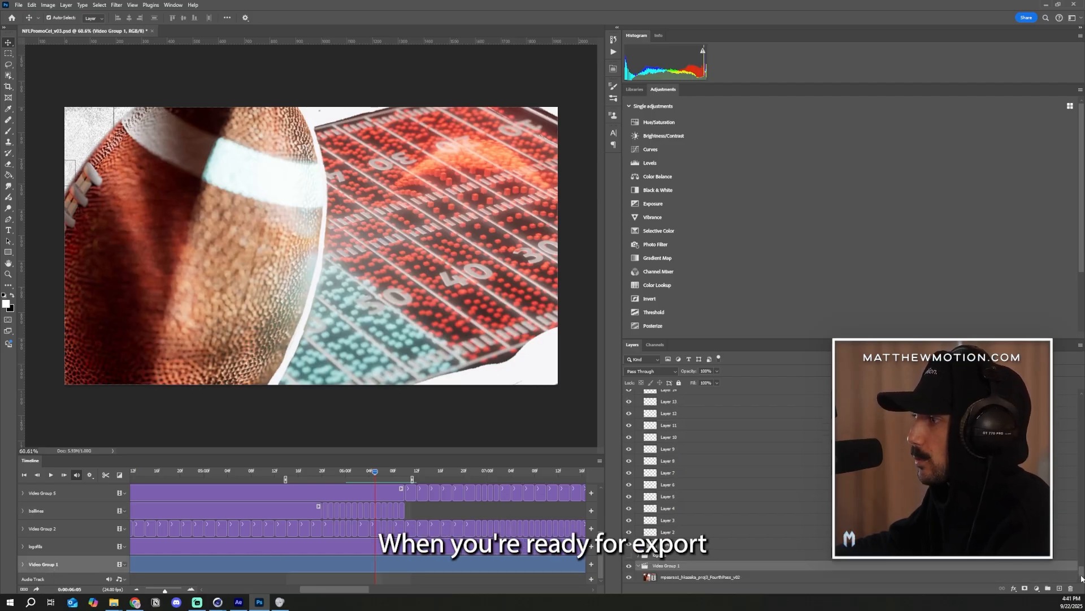
# Hide Video Group 1 and render the lines as an image sequence with straight unmatted alpha
pyautogui.click(629, 566)
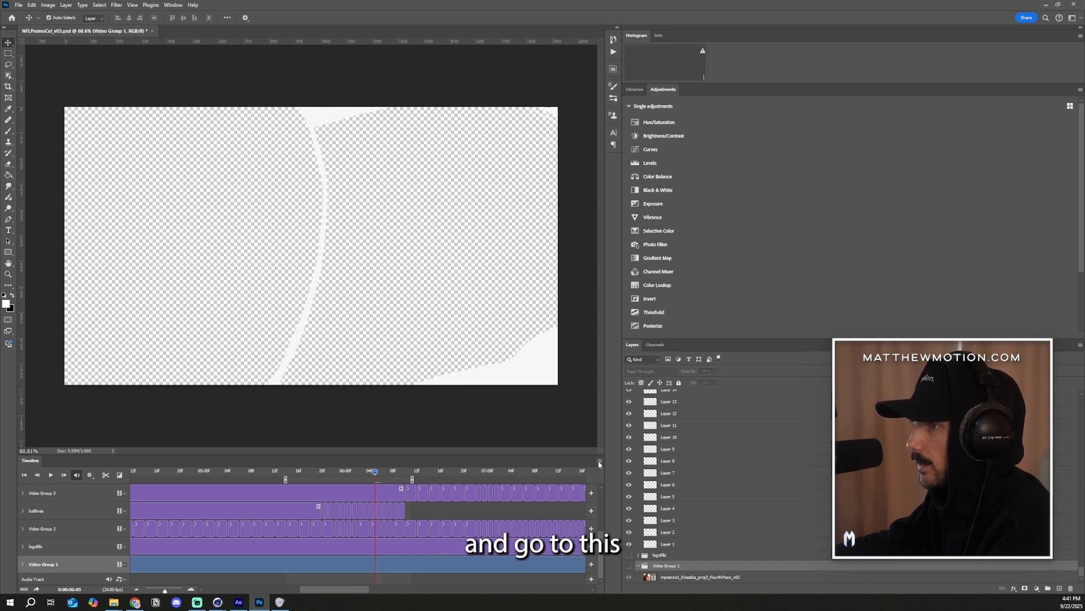
pyautogui.click(599, 464)
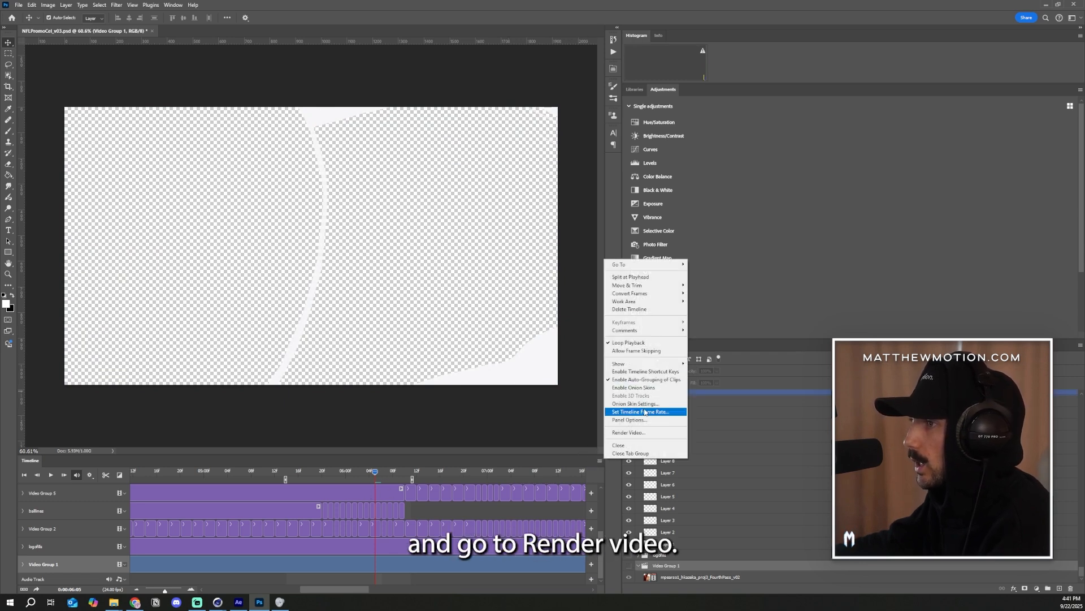
pyautogui.click(628, 432)
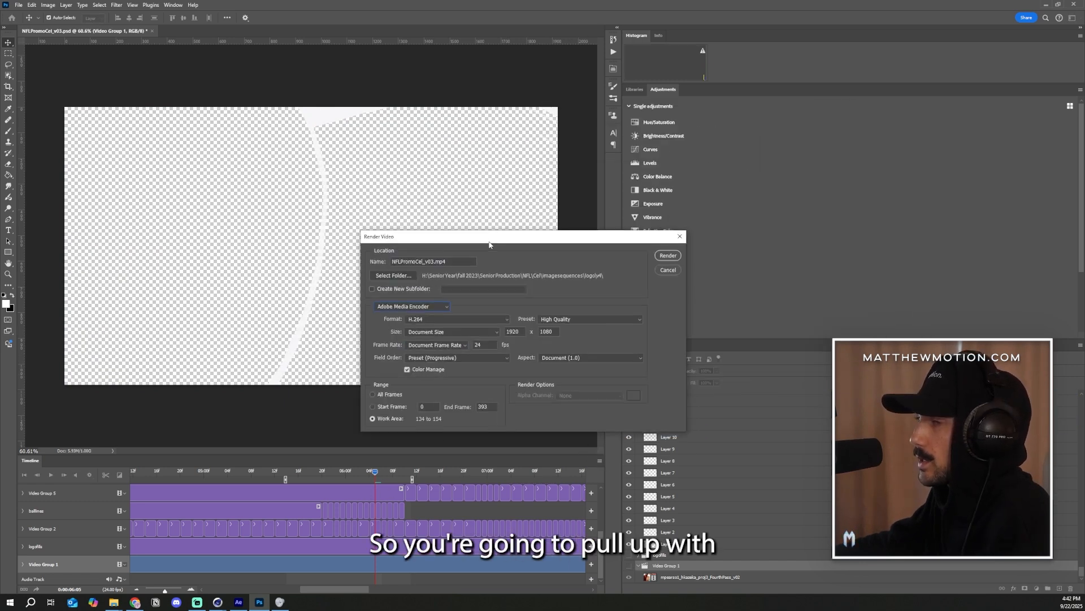
pyautogui.moveTo(488, 236); pyautogui.dragTo(332, 210)
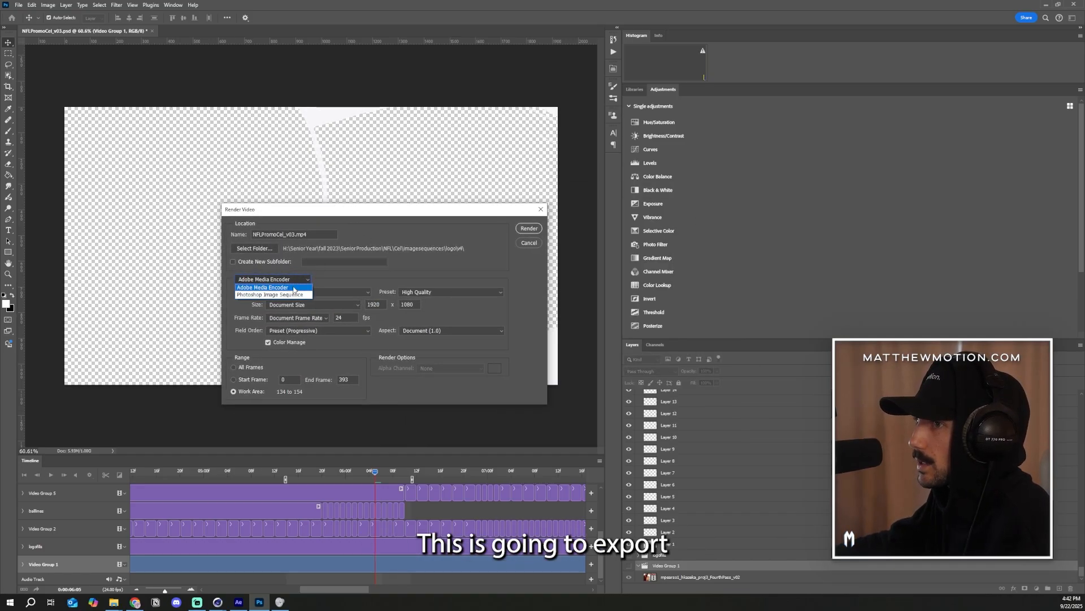
pyautogui.moveTo(272, 294)
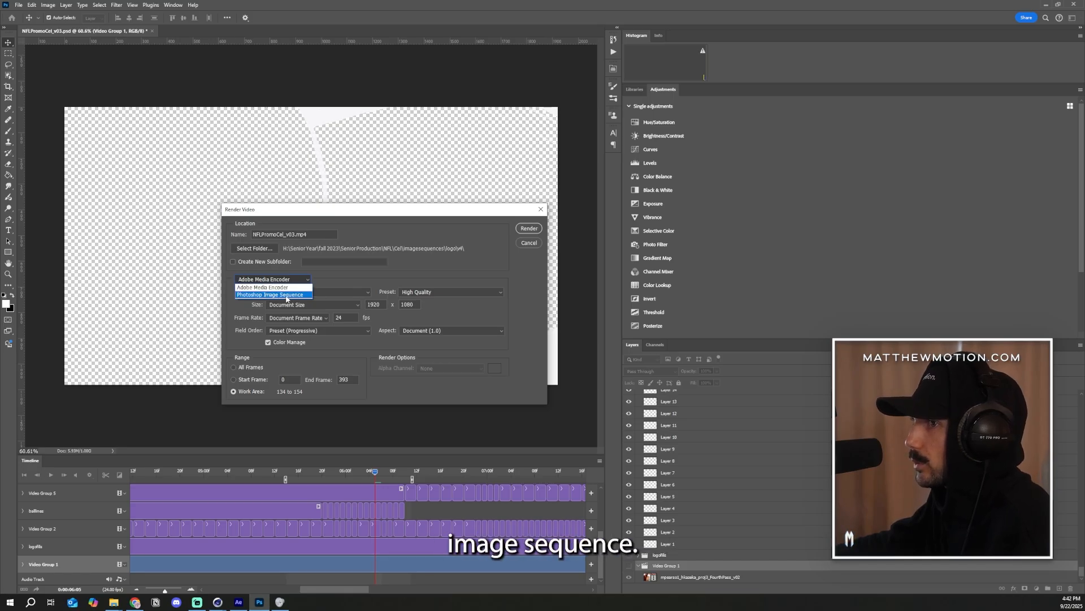
pyautogui.click(271, 294)
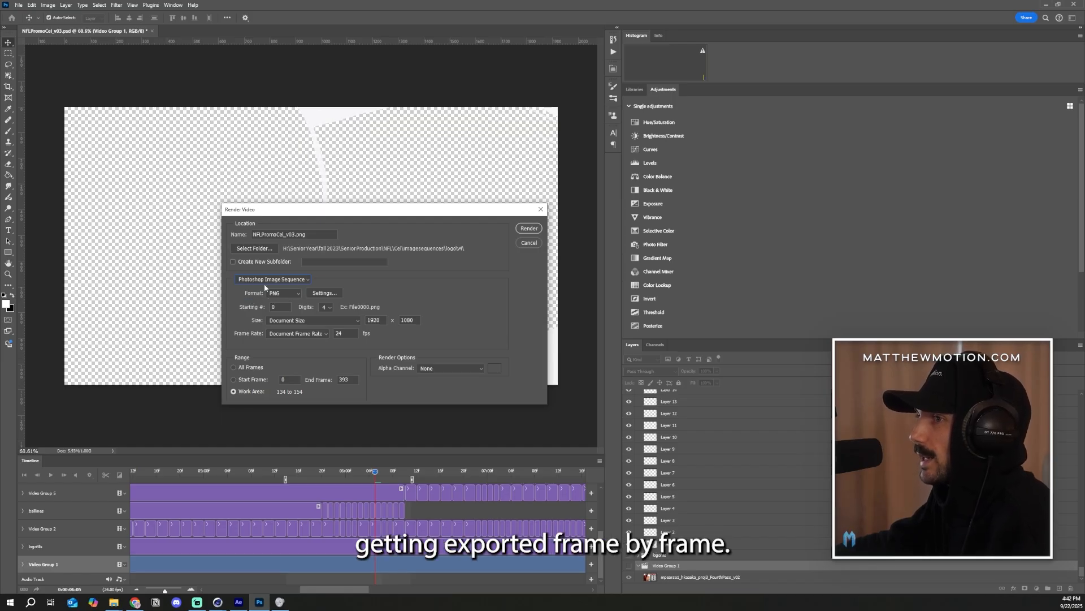
pyautogui.click(450, 368)
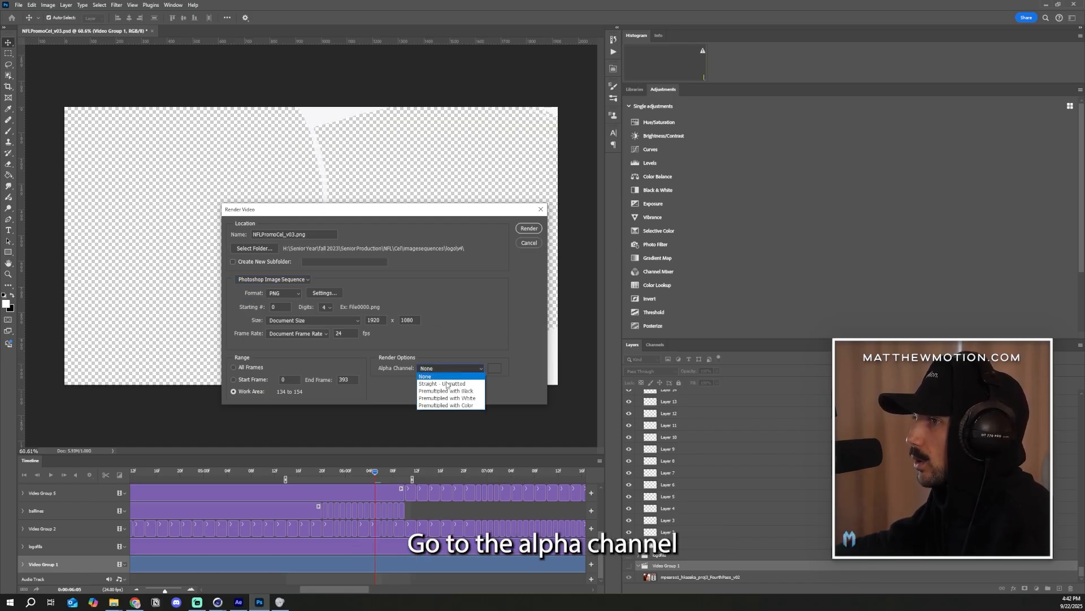
pyautogui.click(441, 383)
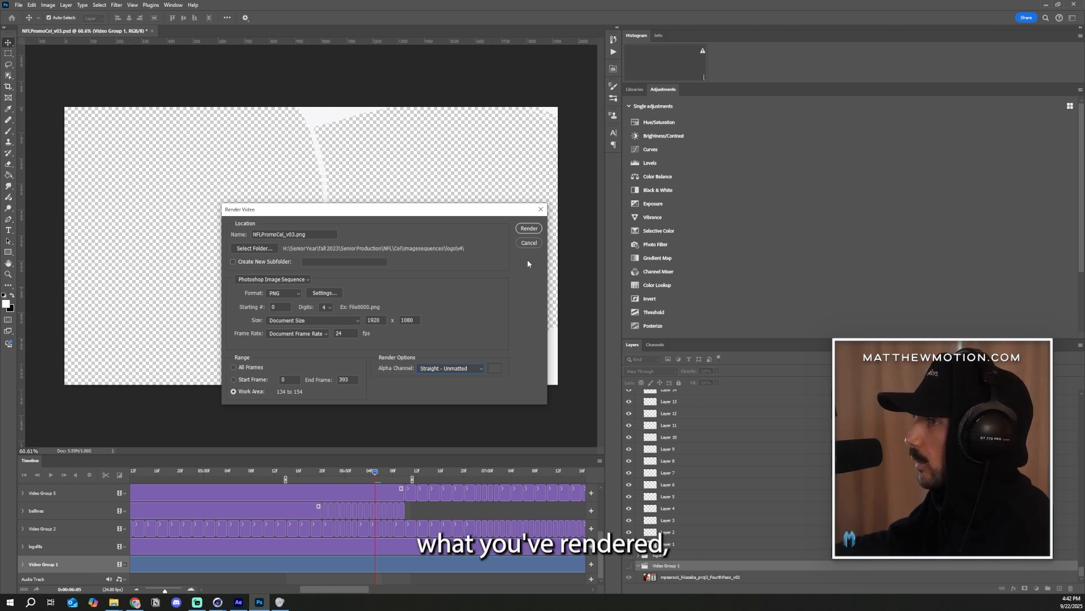
pyautogui.click(528, 242)
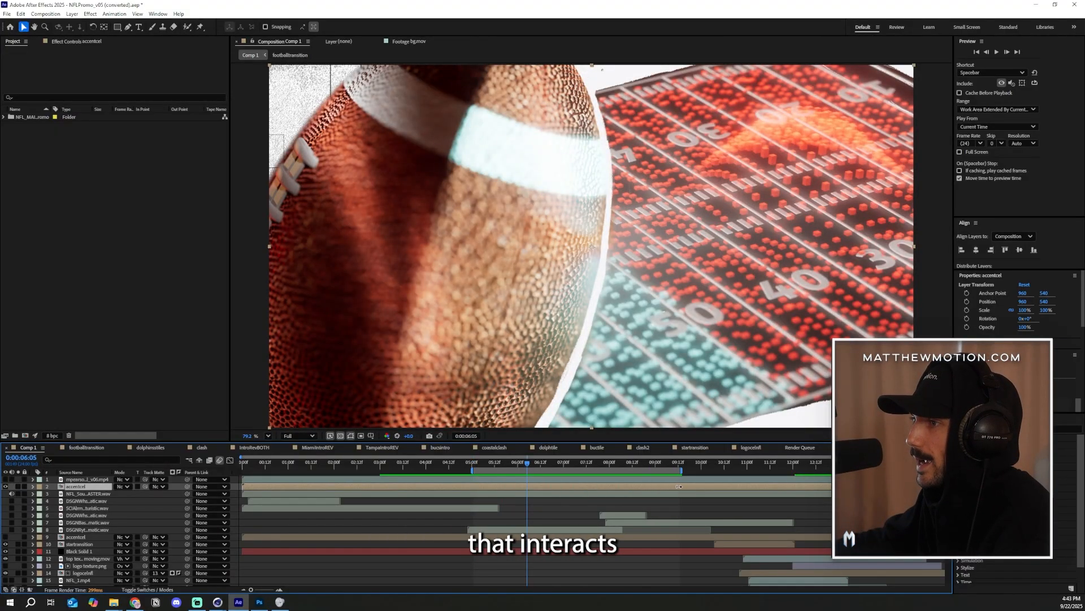
# Move the Comp 1 playhead back before the football wipe over the Buccaneers–Dolphins scene
pyautogui.click(480, 463)
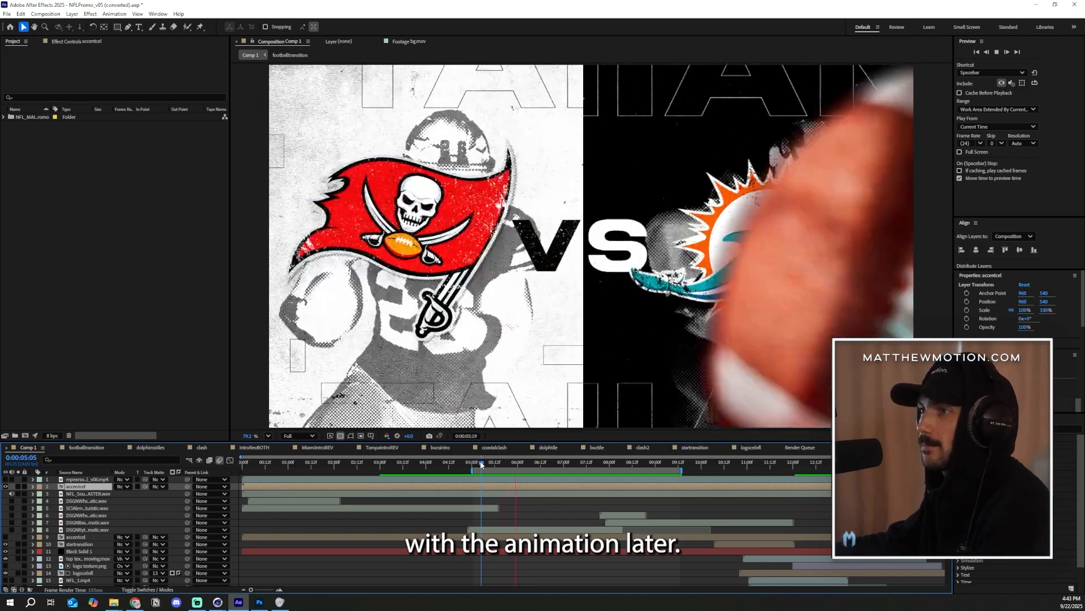